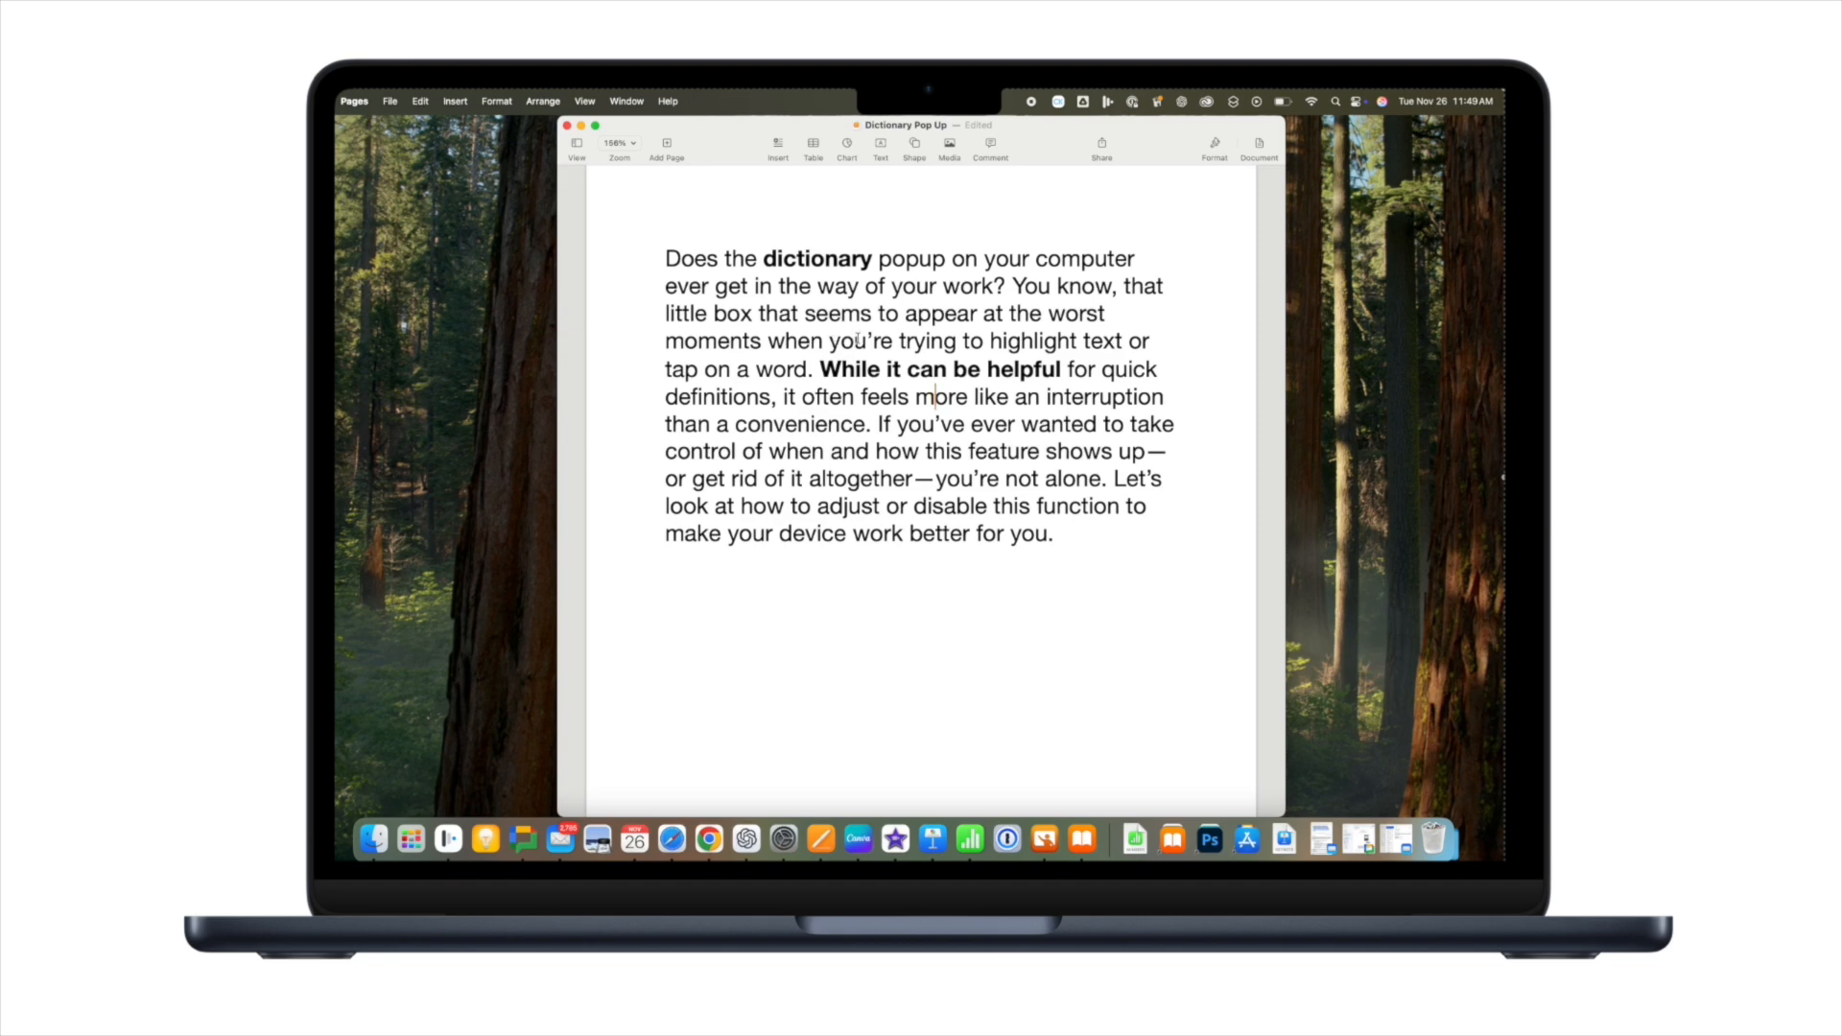
# - Select the word 'highlight' in Pages, then launch System Settings via a Spotlight search for 'setti'
pyautogui.doubleClick(1033, 342)
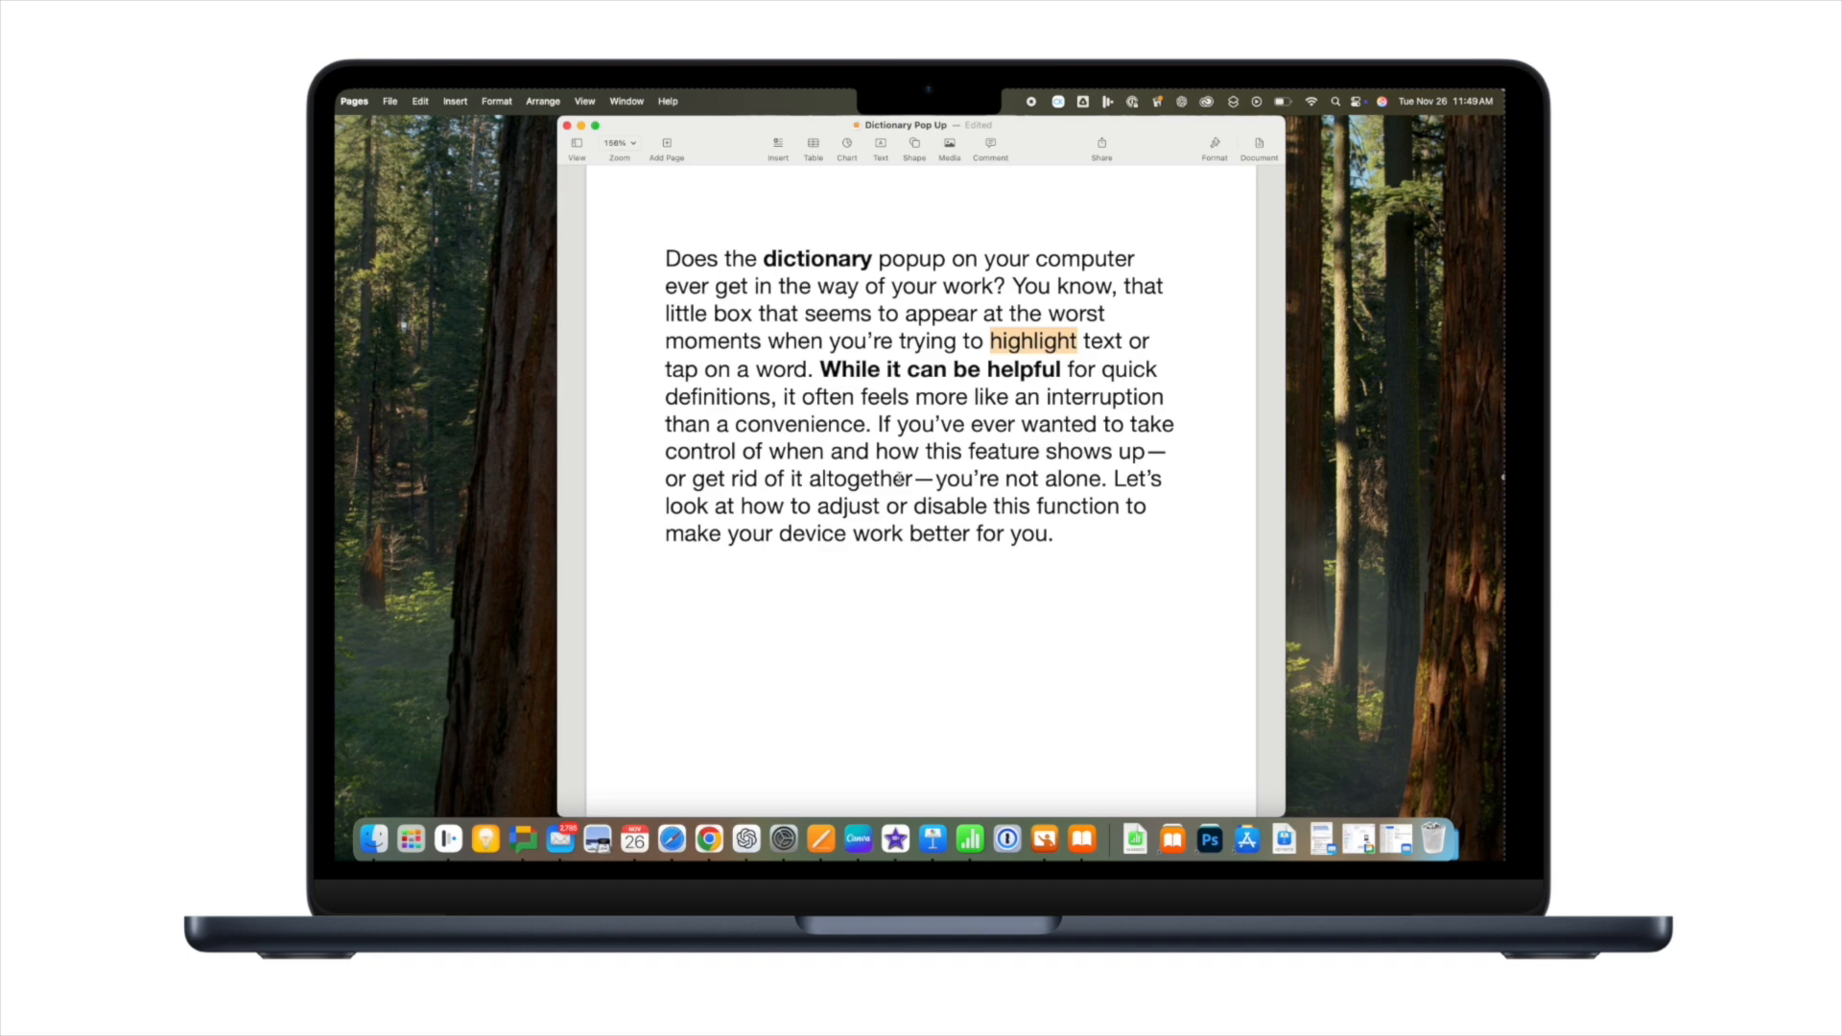
pyautogui.moveTo(430, 441)
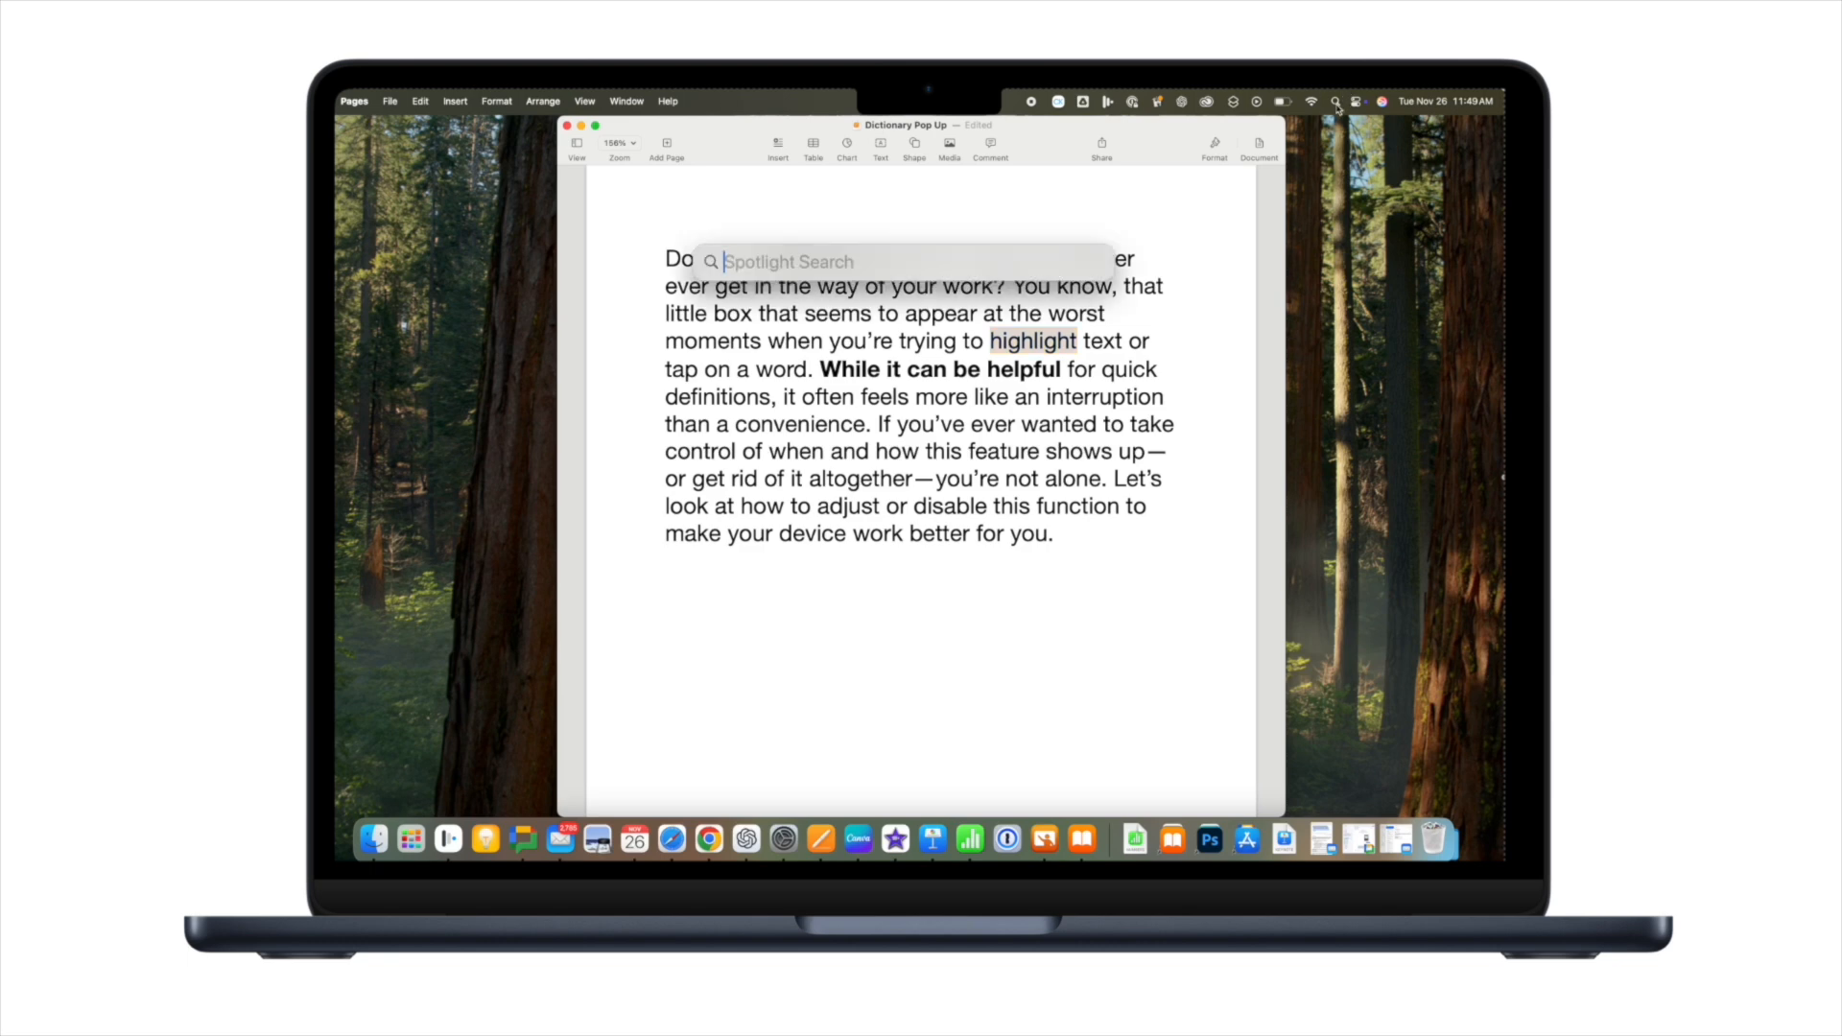
pyautogui.write('setti')
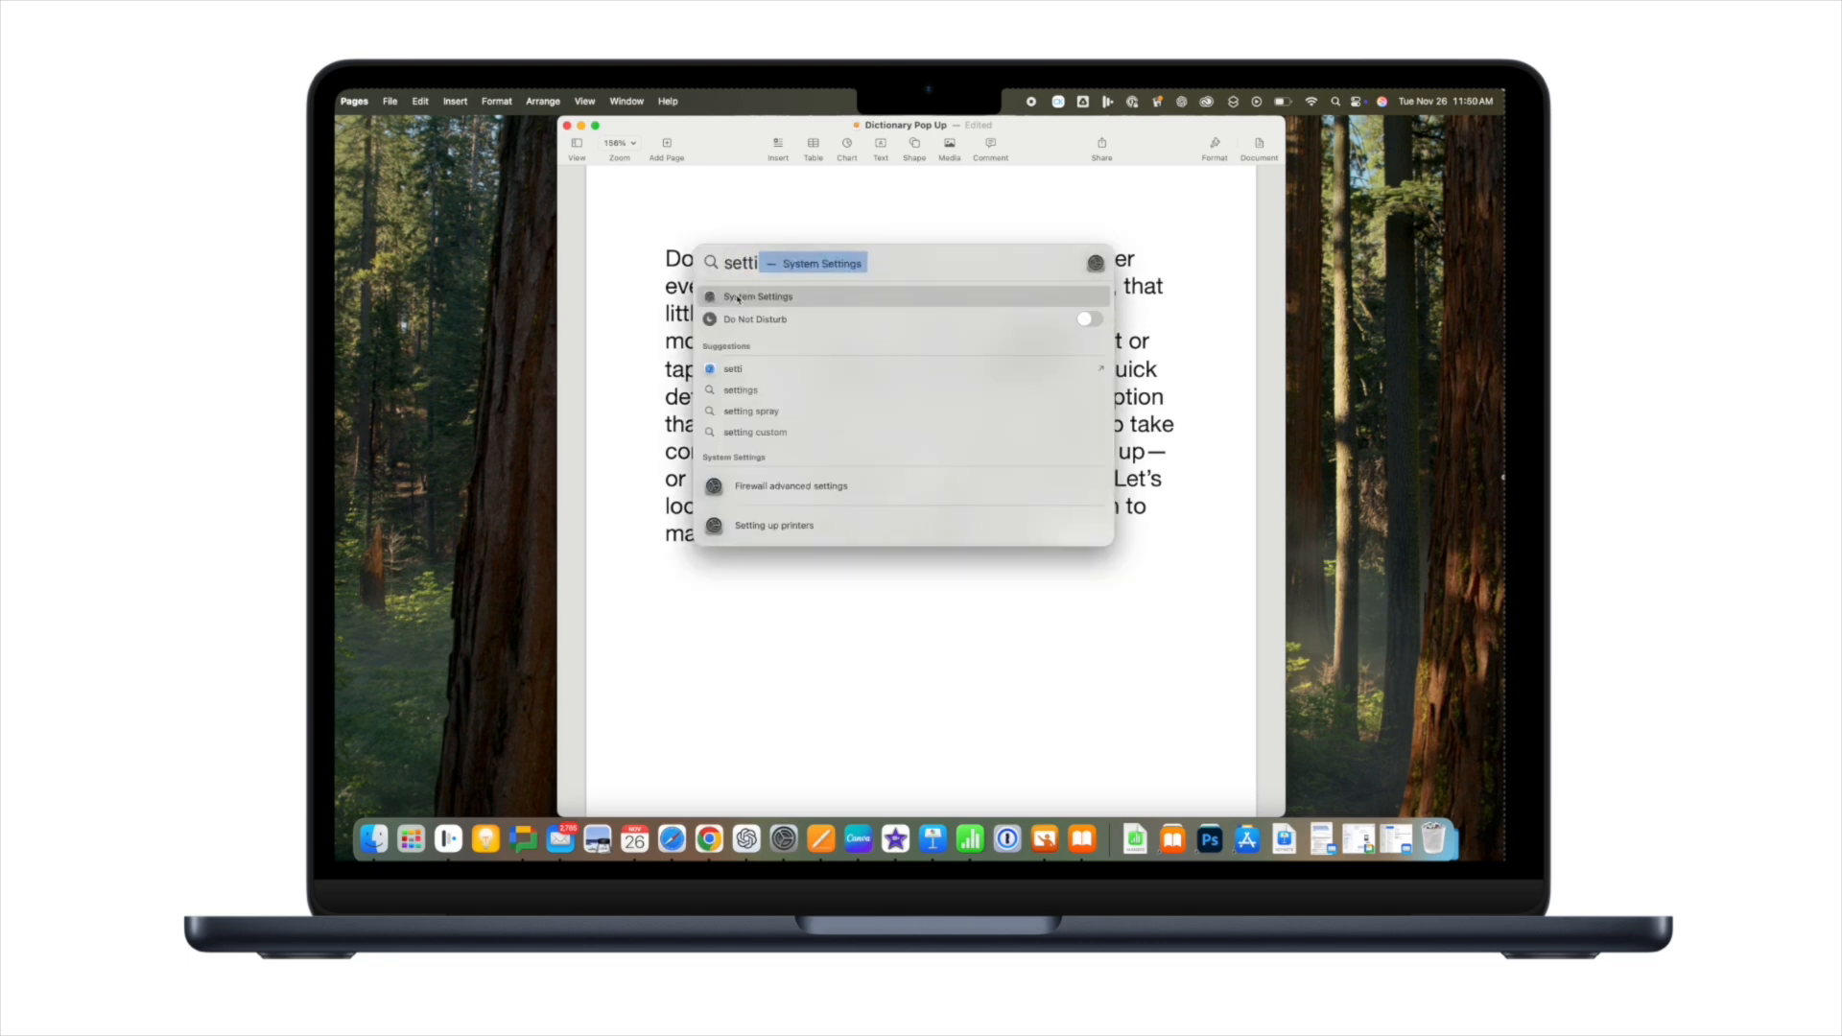
pyautogui.click(756, 295)
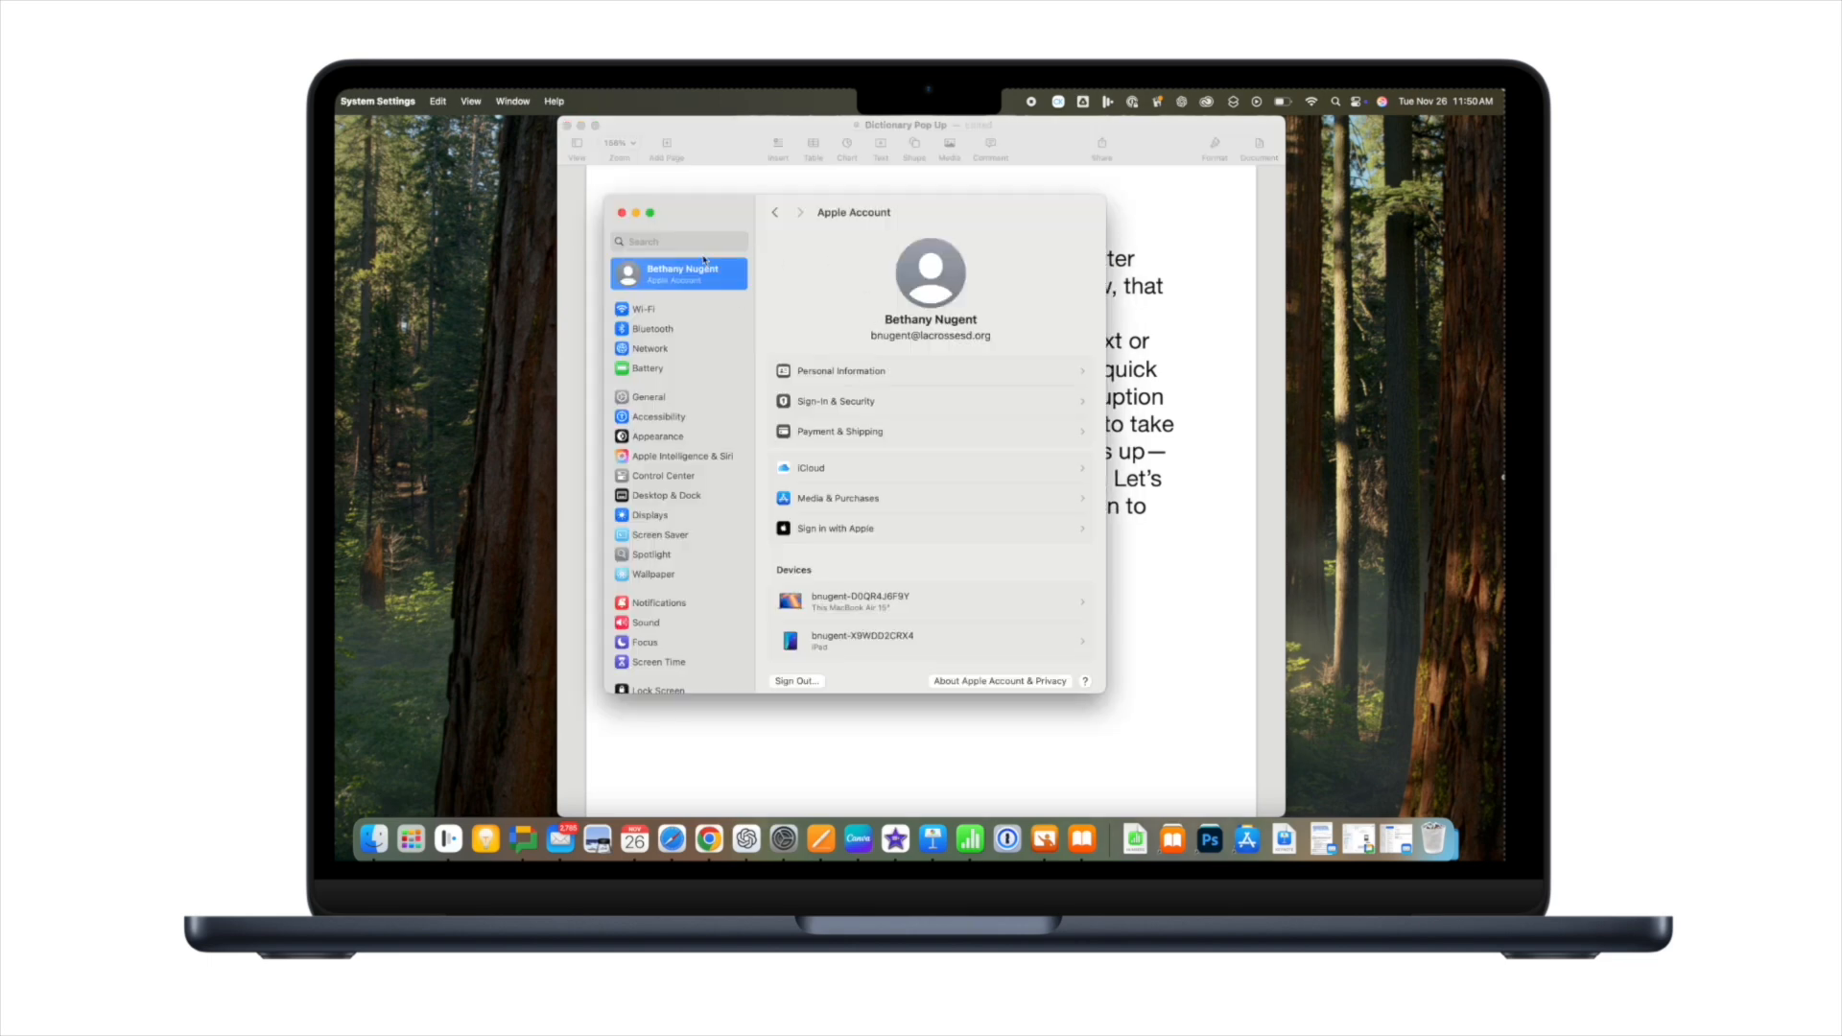
# - Search for 'trackpad' and show the Look up & data detectors choices: Off, Force Click, Tap with Three Fingers
pyautogui.click(678, 242)
pyautogui.write('trackpa')
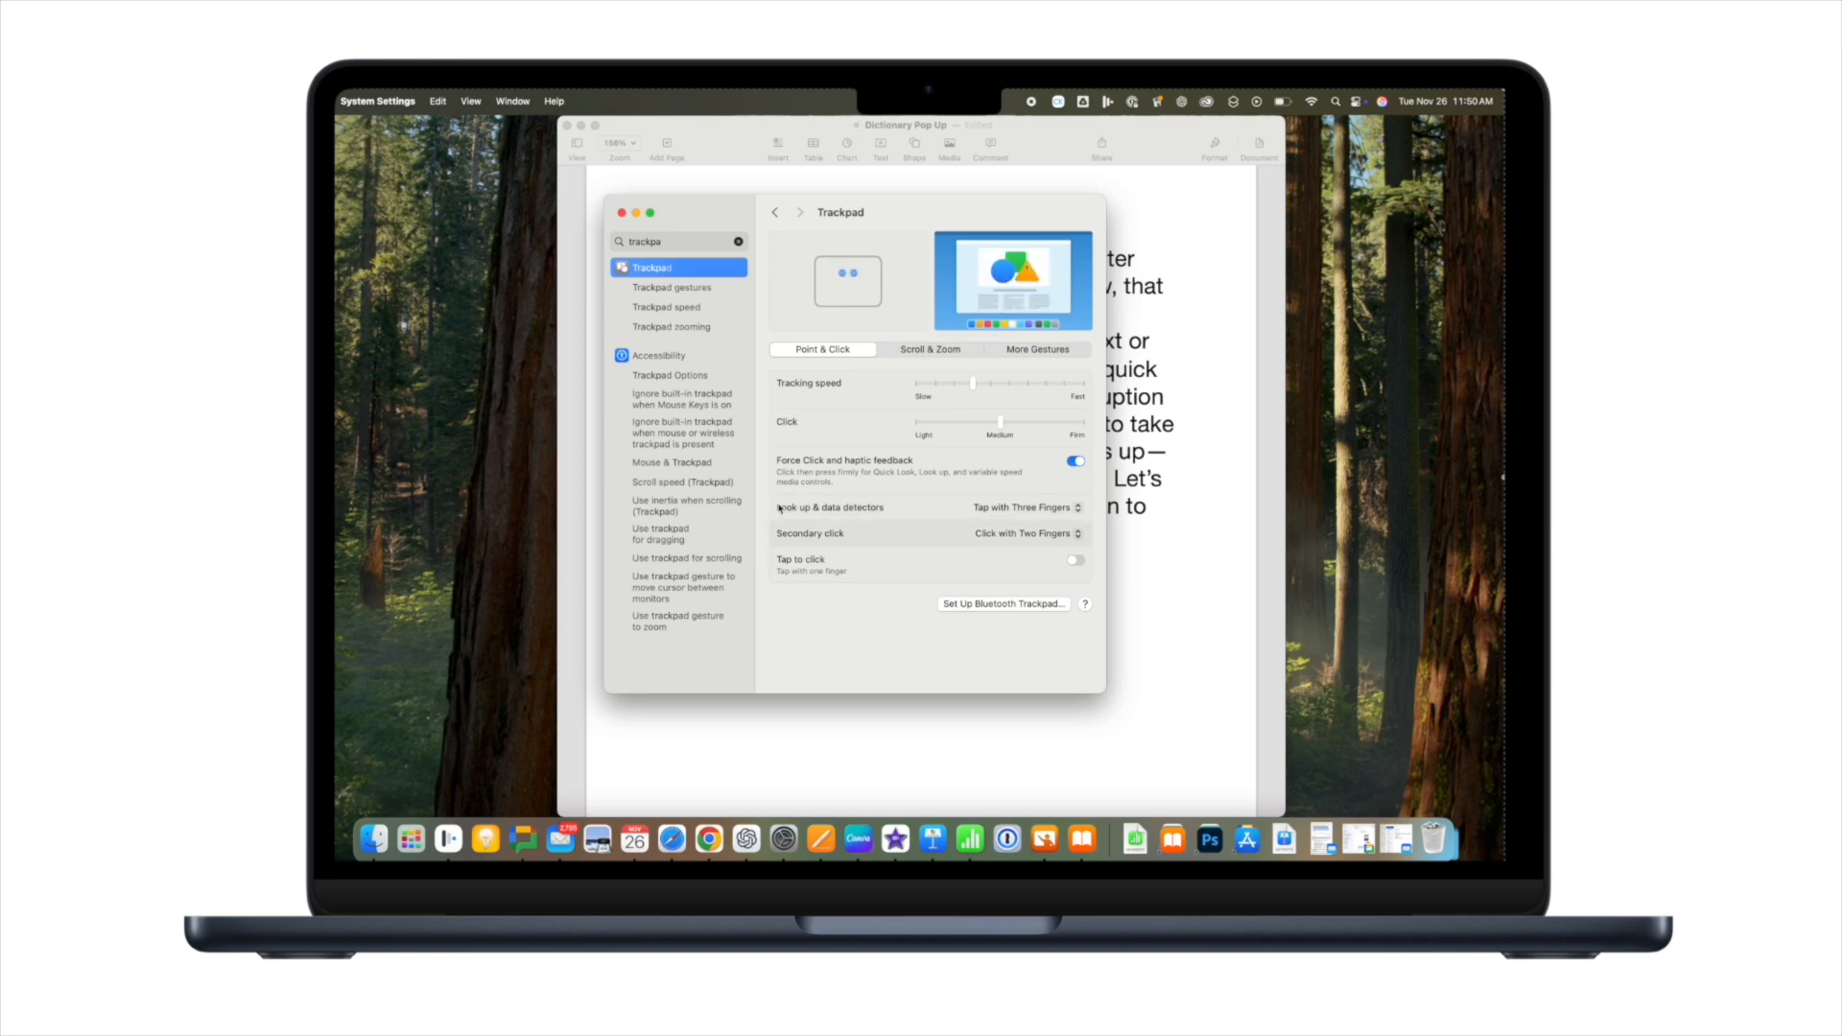
pyautogui.click(1023, 507)
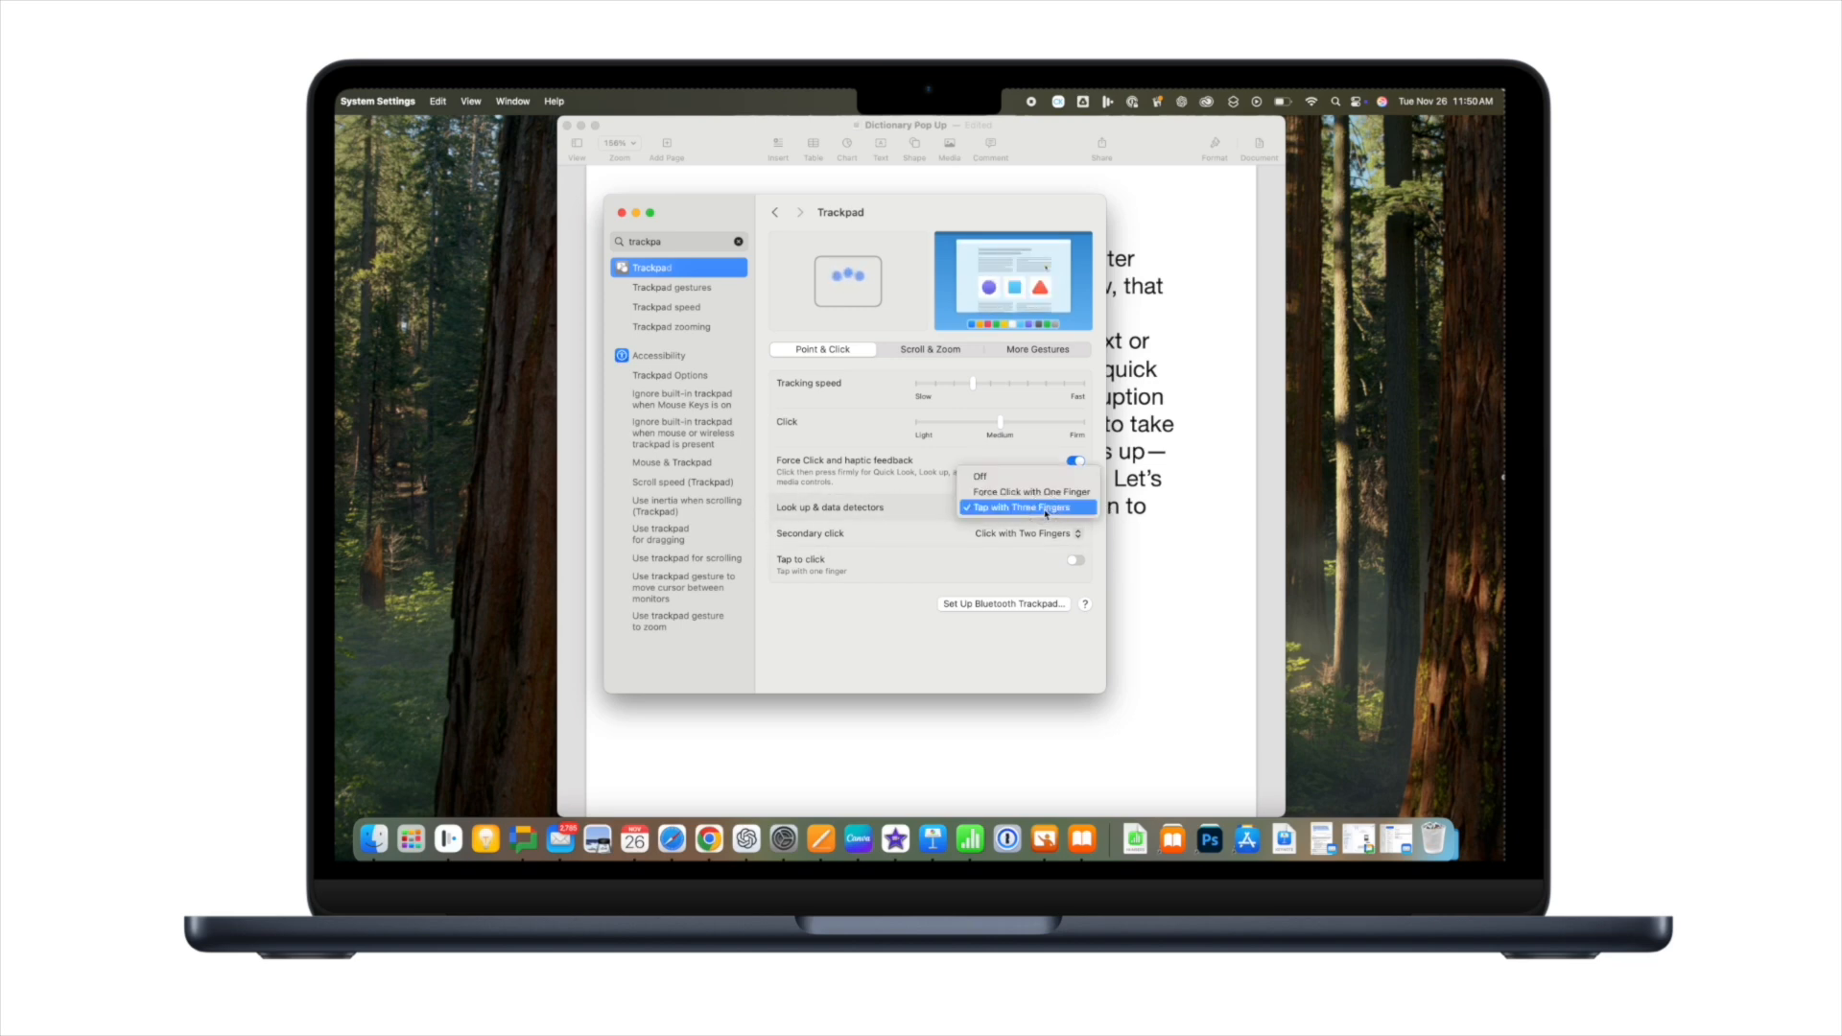